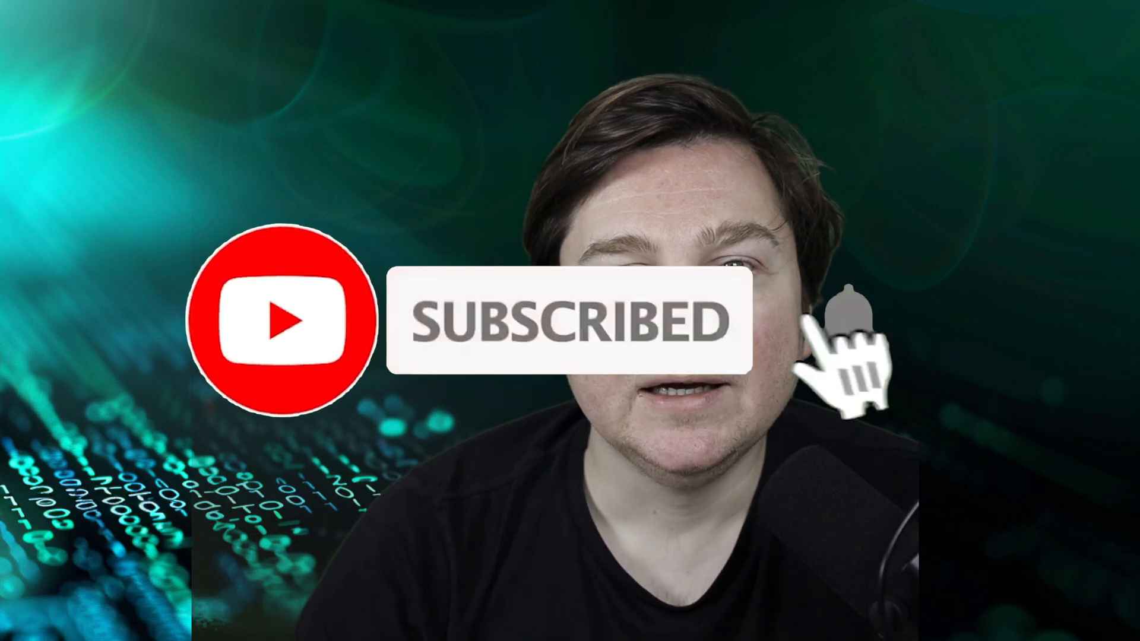
click(847, 331)
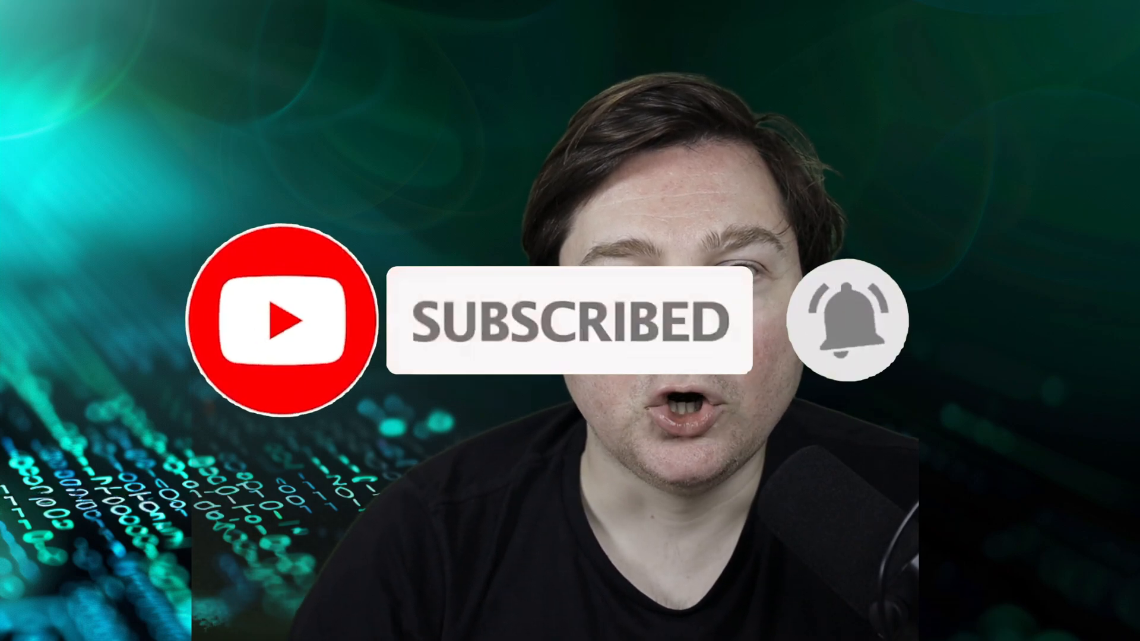